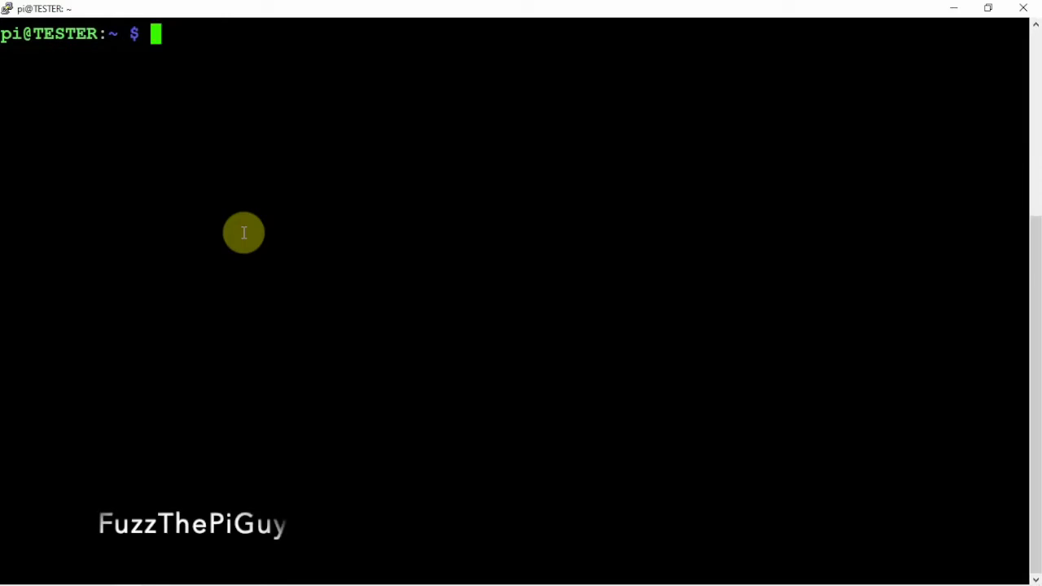
Refresh the Pi's package lists with 'sudo apt update' (10 packages upgradable)
{"action": "type", "text": "sudo"}
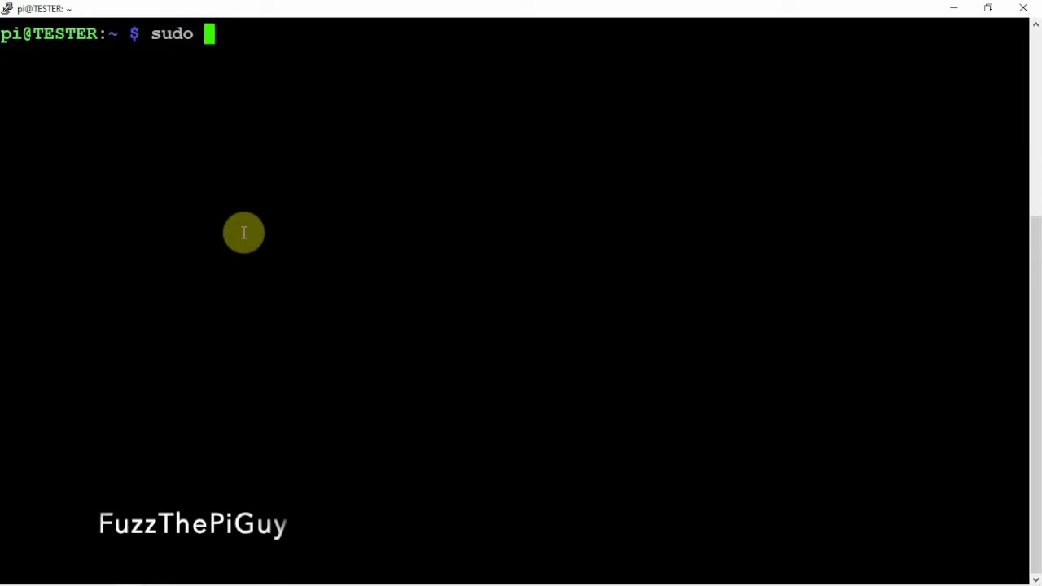
{"action": "type", "text": "apt upd"}
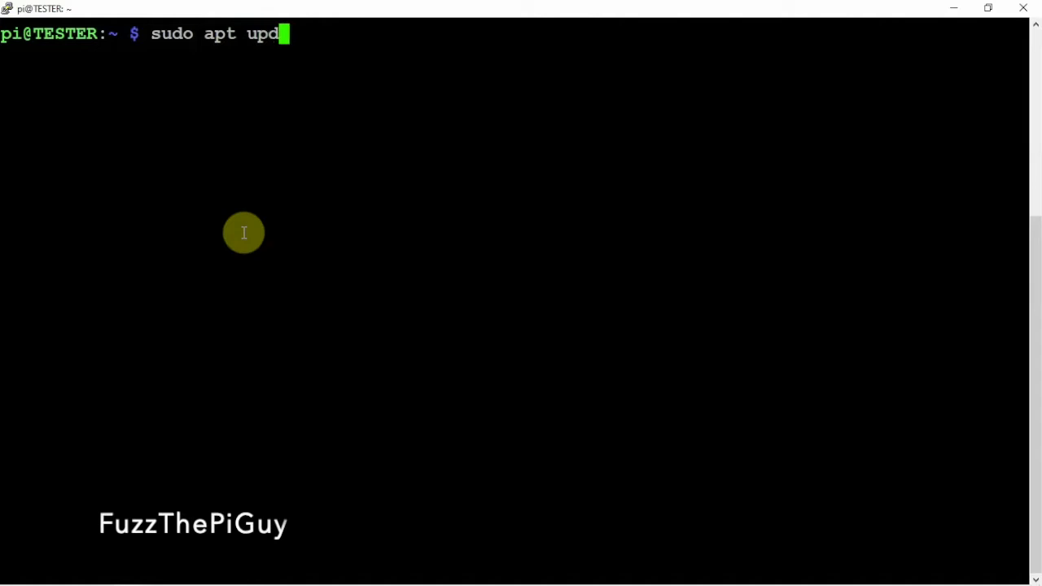
{"action": "key", "text": "Return"}
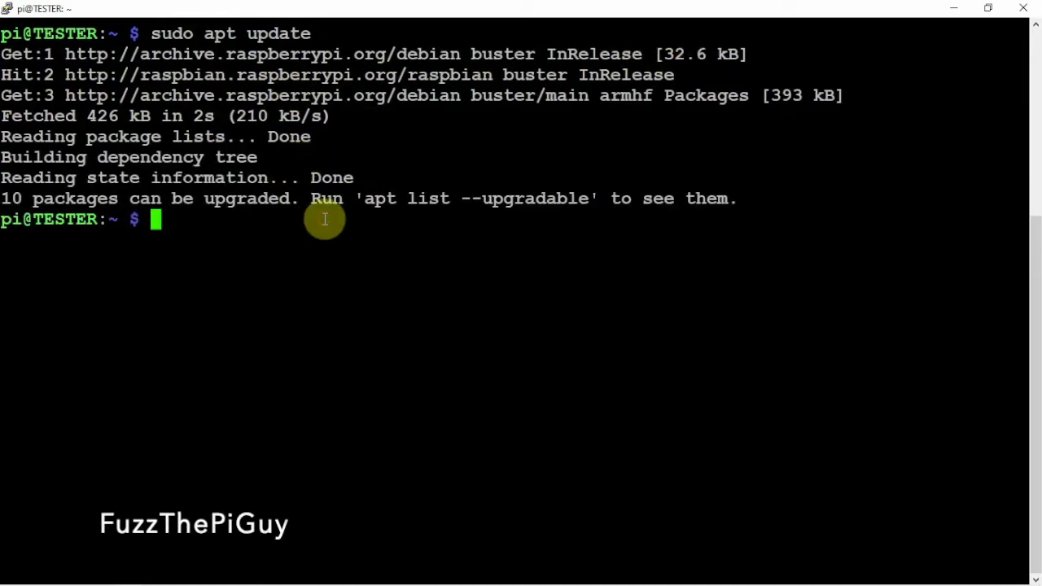
Begin the next command with 'sudo apt install' at the prompt
{"action": "type", "text": "sudo apt"}
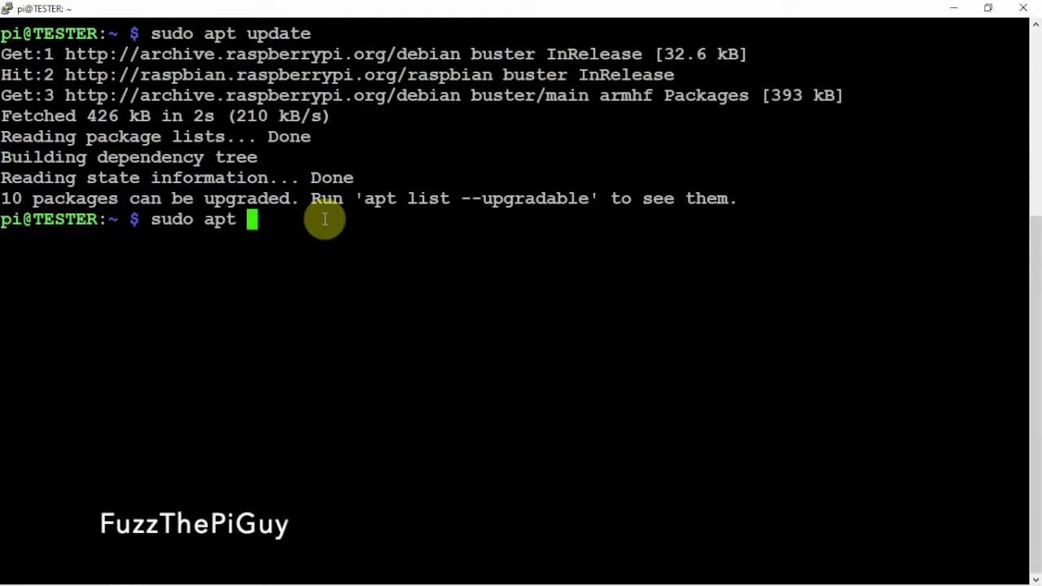
{"action": "type", "text": "install"}
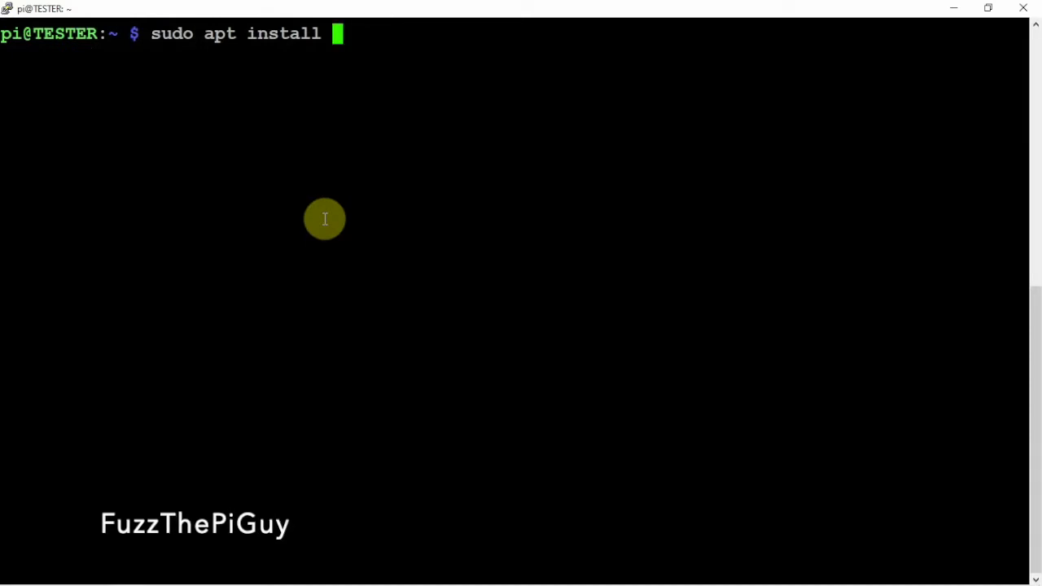
Install the python-dev and python-pip packages via 'sudo apt install'
{"action": "type", "text": "pyth"}
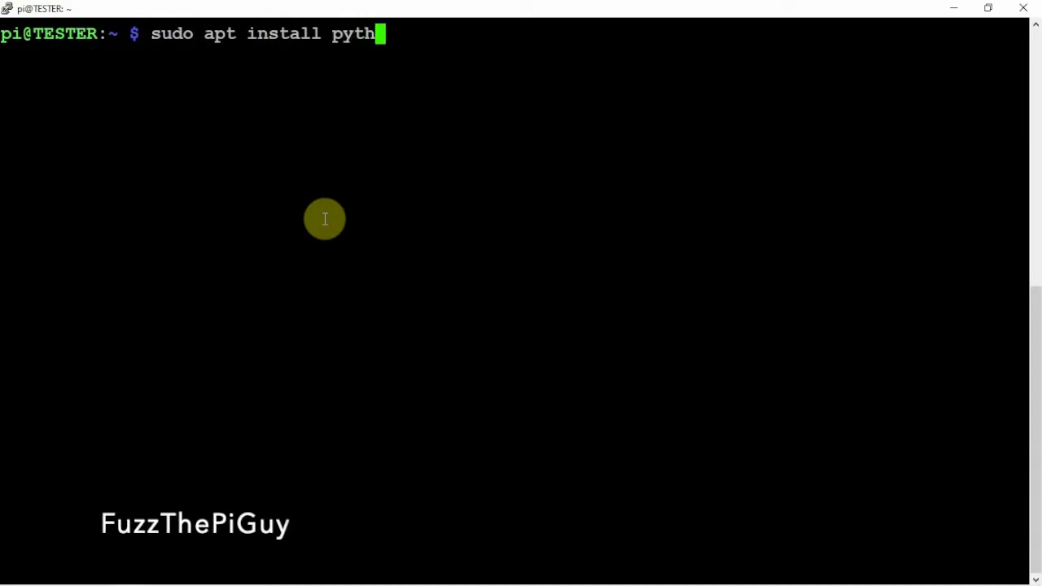
{"action": "type", "text": "on"}
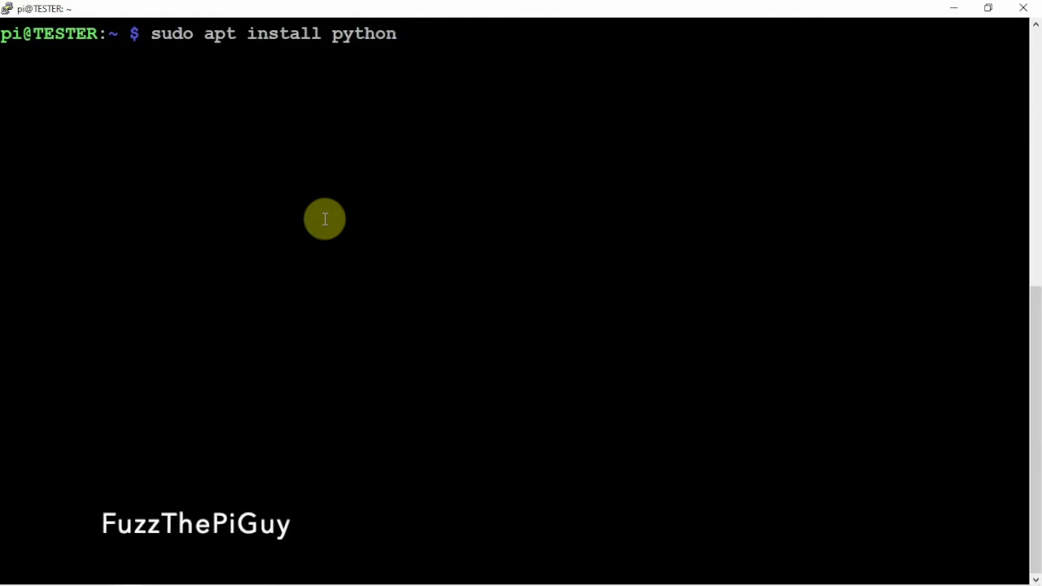
{"action": "type", "text": "-dev"}
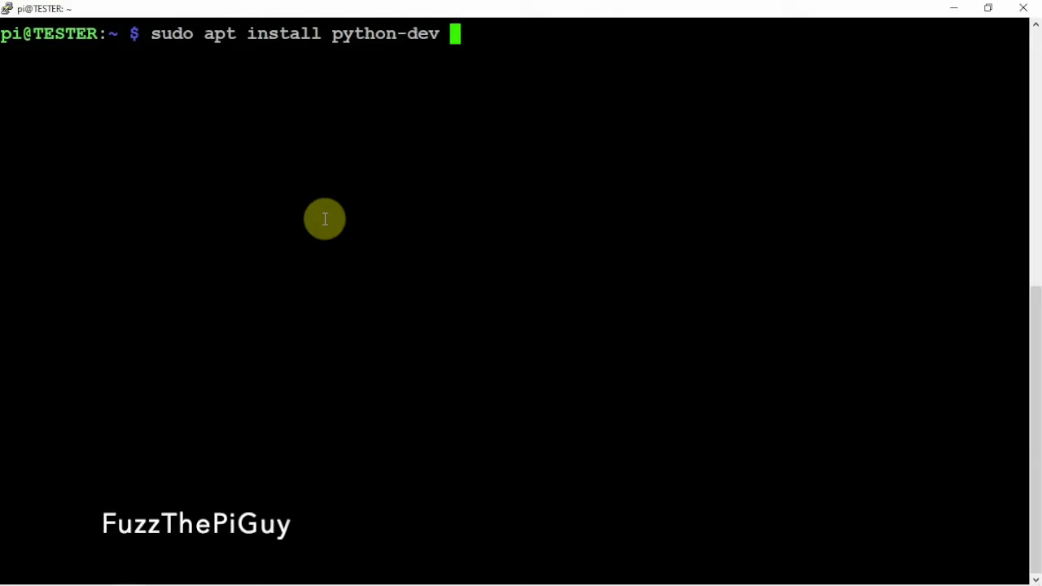
{"action": "type", "text": "pyth"}
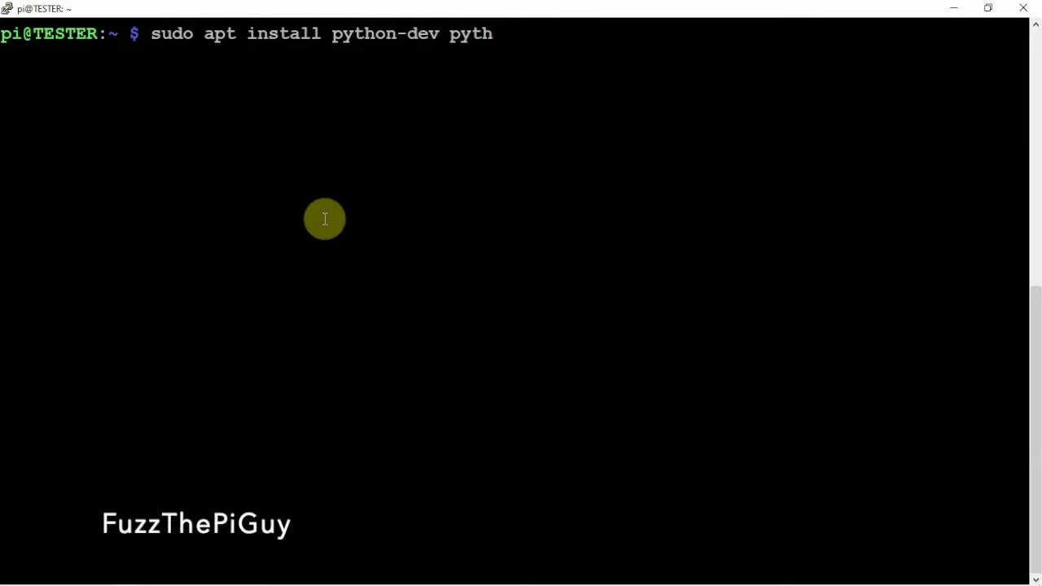
{"action": "type", "text": "on"}
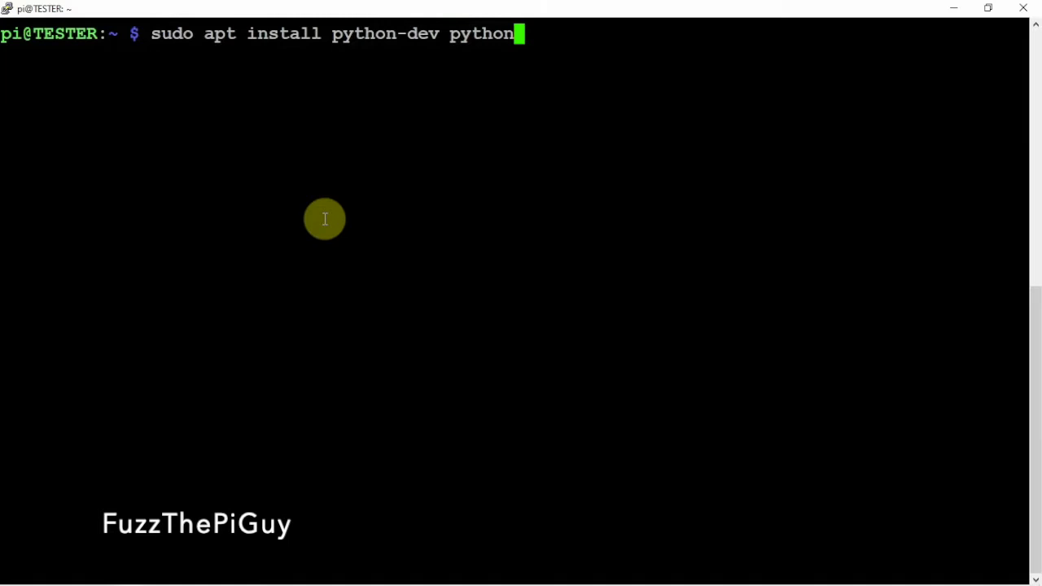
{"action": "type", "text": "-pip"}
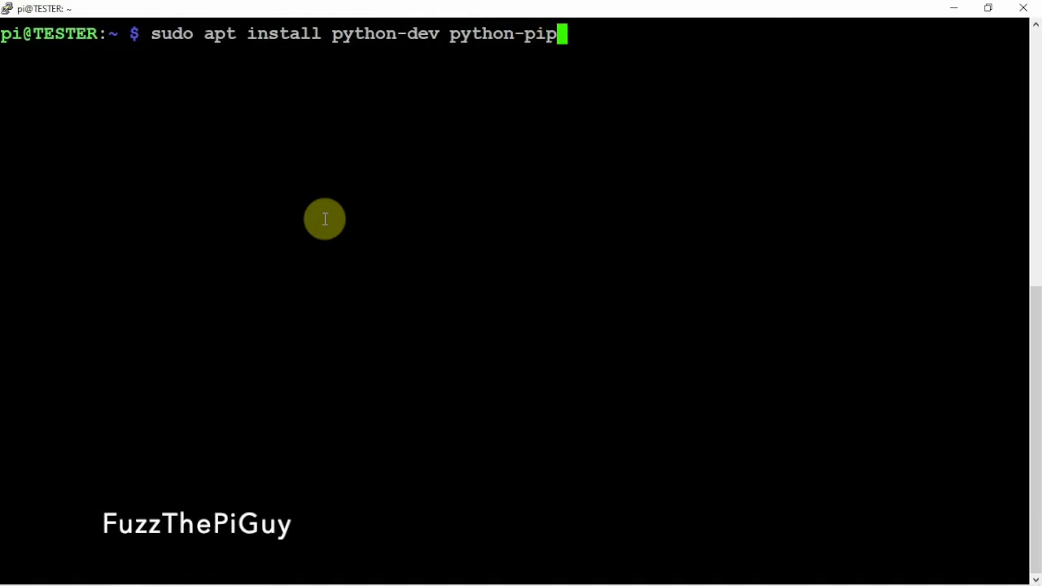
{"action": "key", "text": "Return"}
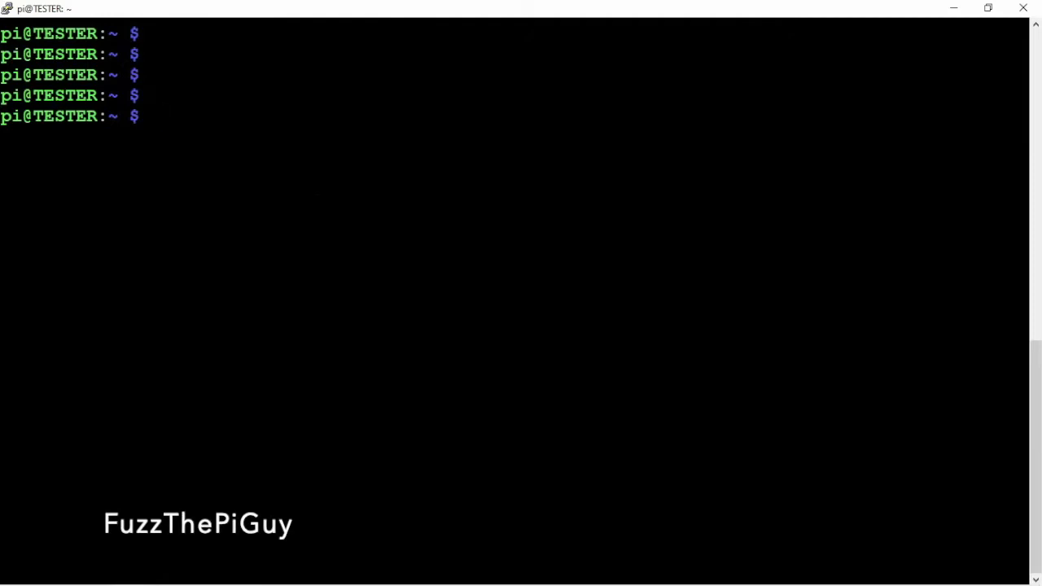
{"action": "mouse_move", "coordinate": [404, 267]}
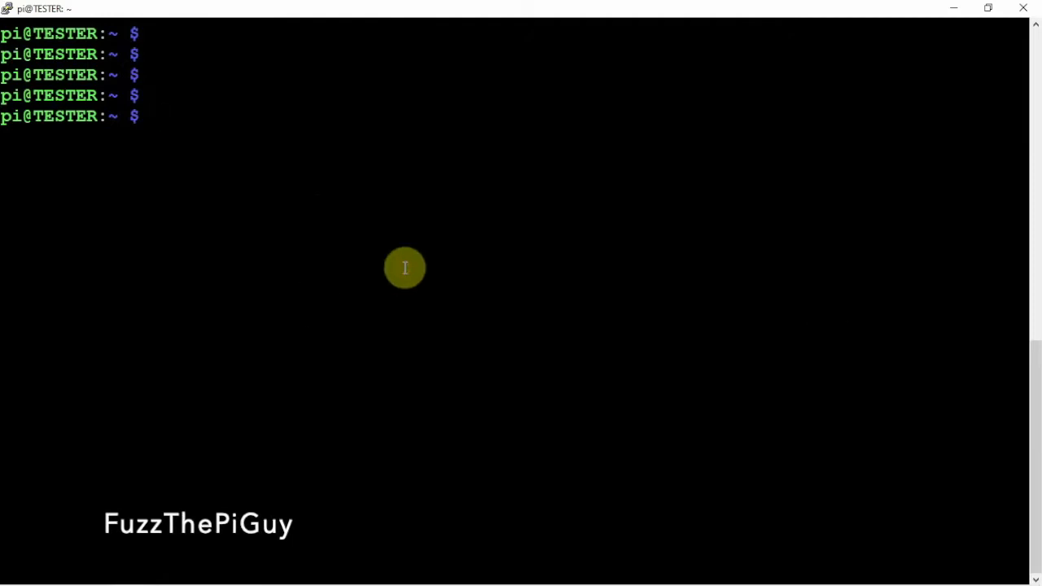
Install wiringpi2 and its wiringpi dependency with 'sudo pip install wiringpi2'
{"action": "type", "text": "sudo"}
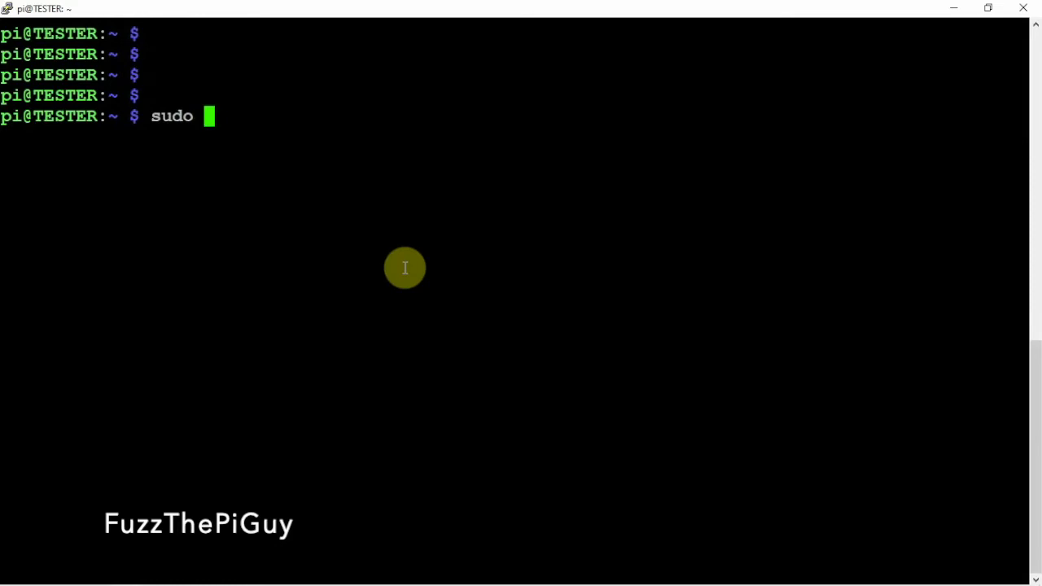
{"action": "type", "text": "p"}
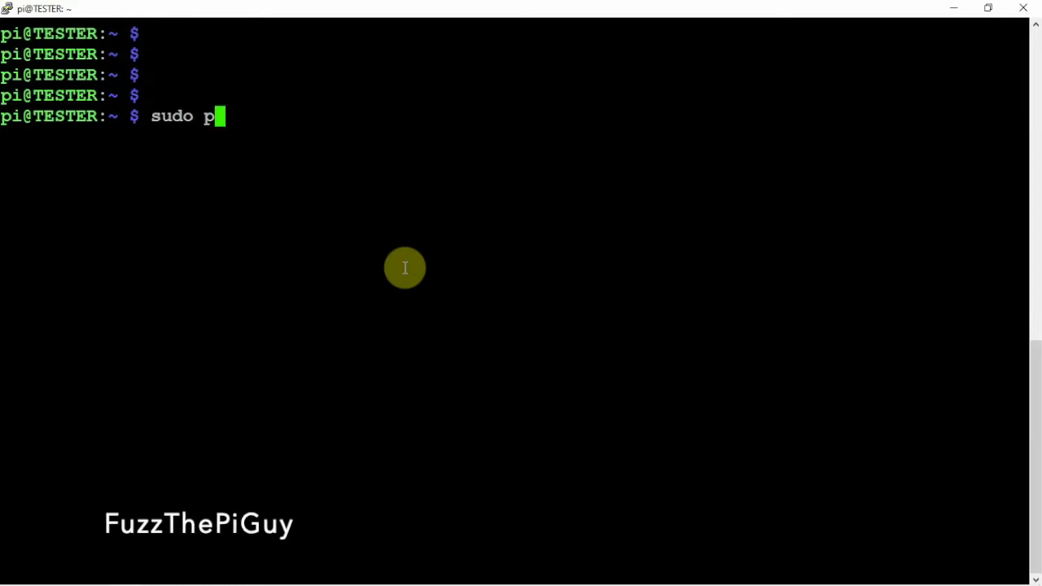
{"action": "type", "text": "ip in"}
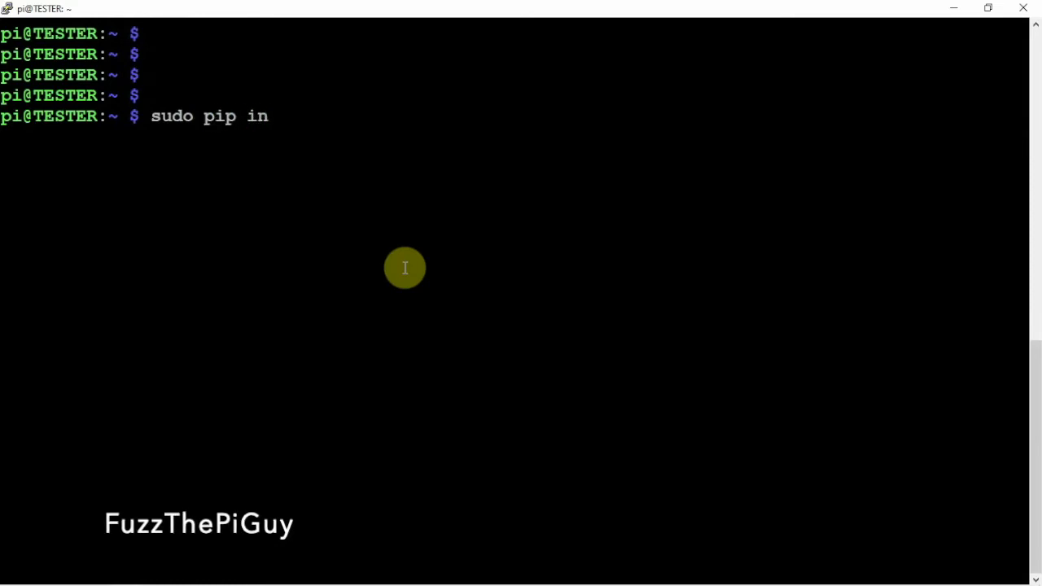
{"action": "type", "text": "st"}
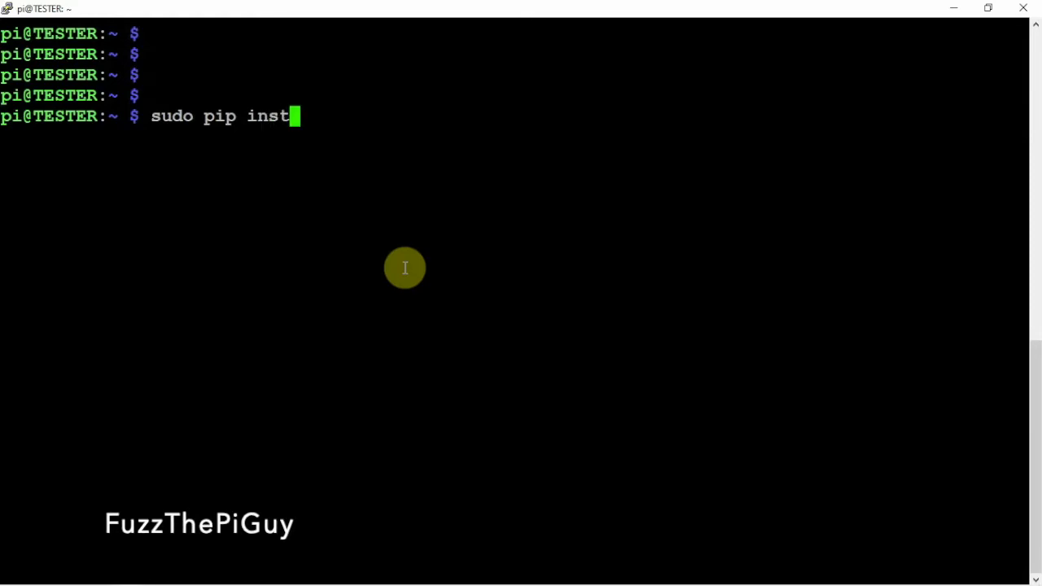
{"action": "type", "text": "all w"}
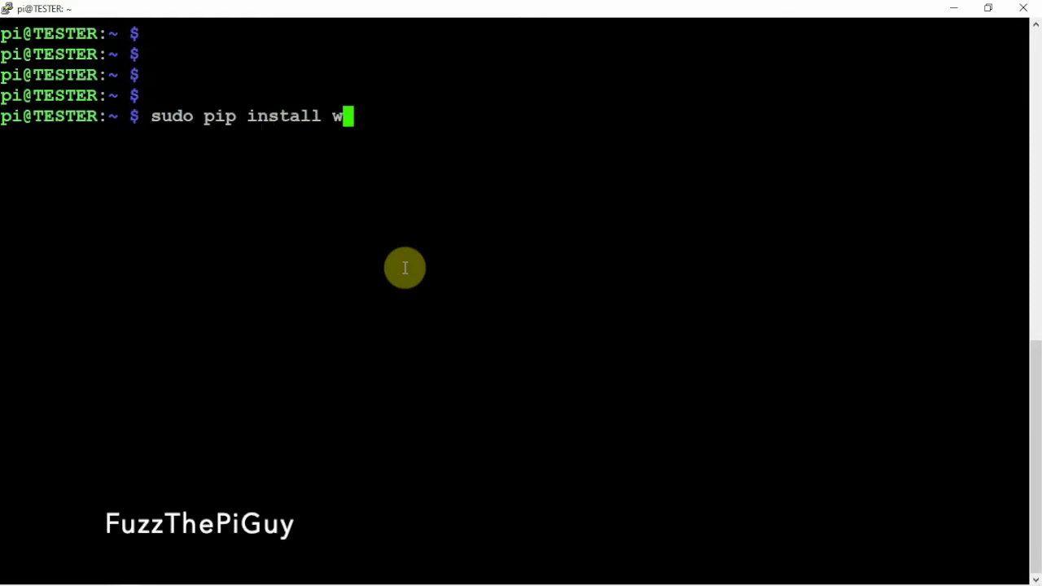
{"action": "type", "text": "iringpi"}
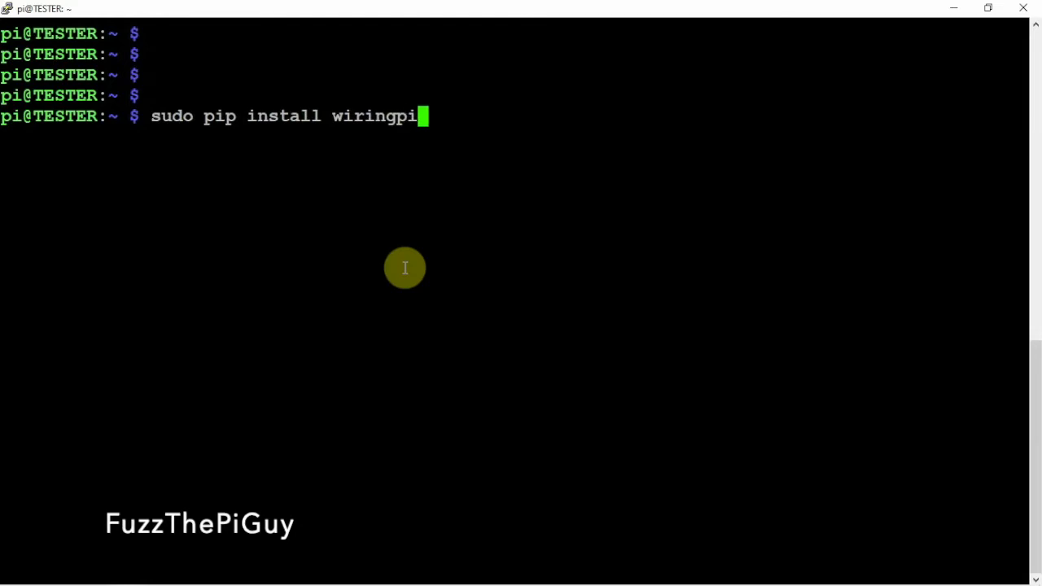
{"action": "type", "text": "2"}
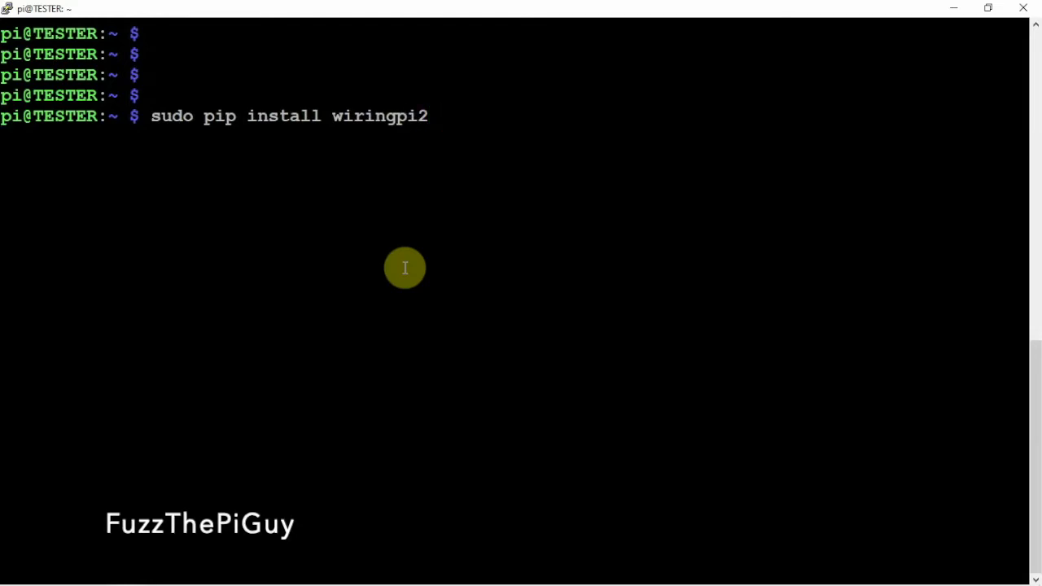
{"action": "key", "text": "Return"}
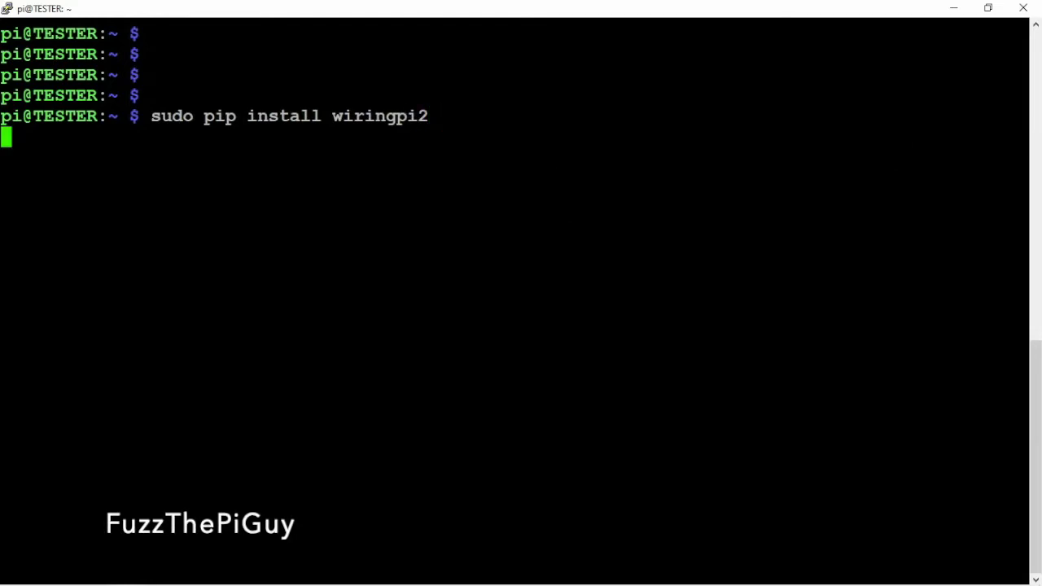
{"action": "key", "text": "Return"}
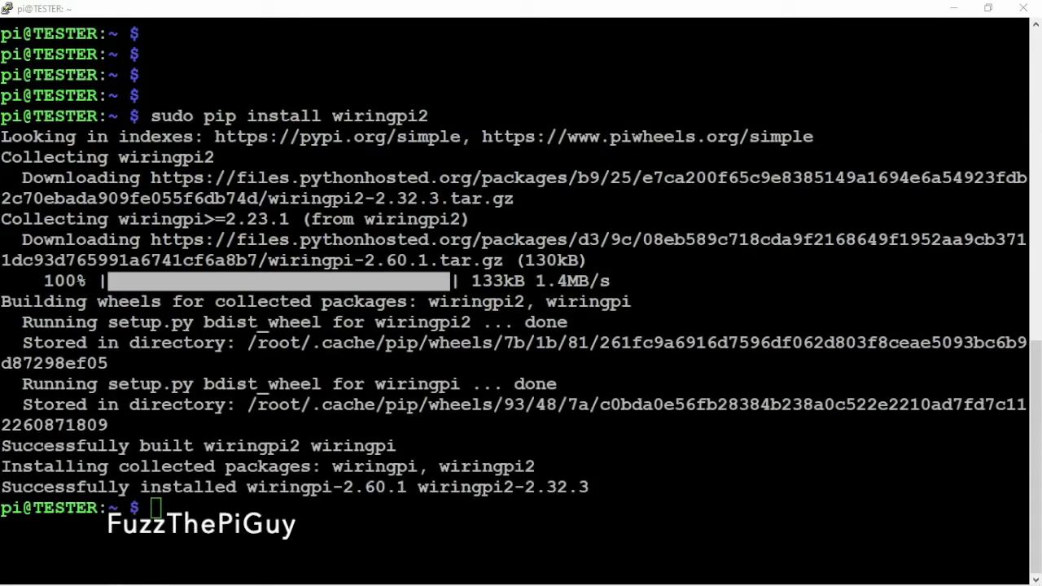
{"action": "mouse_move", "coordinate": [464, 413]}
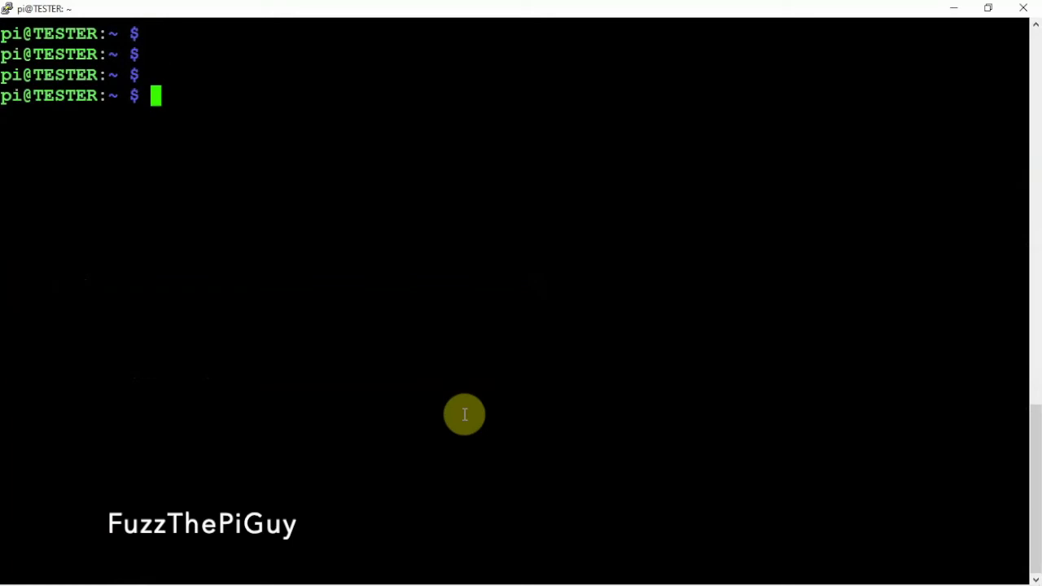
Start Python as root and import the wiringpi2 module
{"action": "type", "text": "sudo python"}
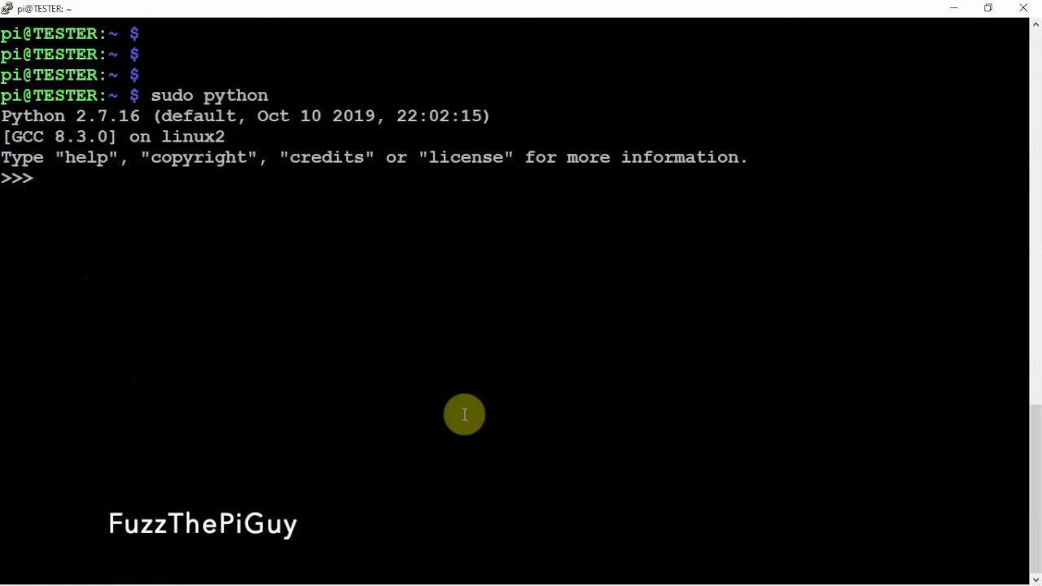
{"action": "type", "text": "impo"}
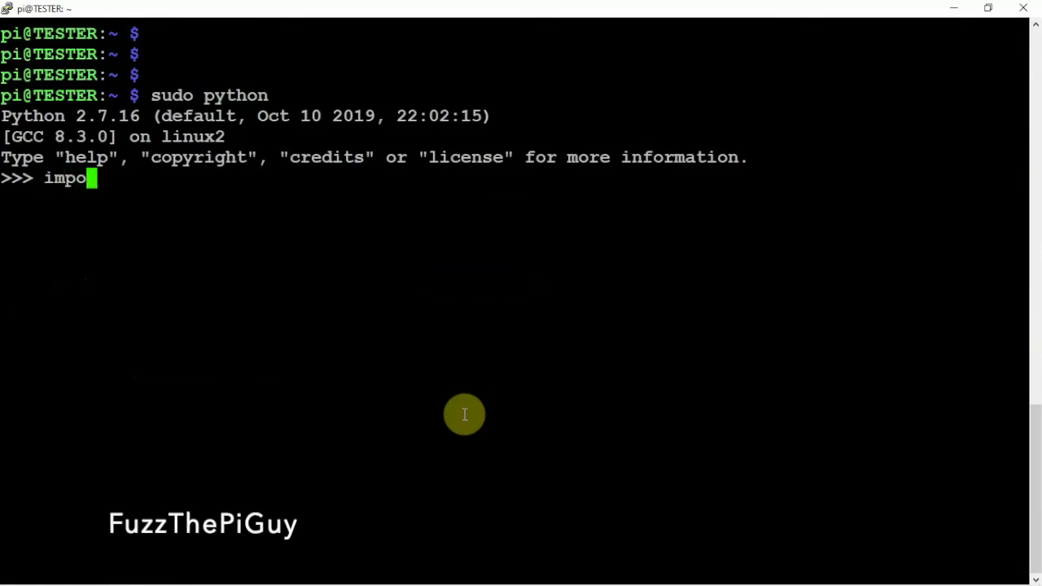
{"action": "type", "text": "rt wi"}
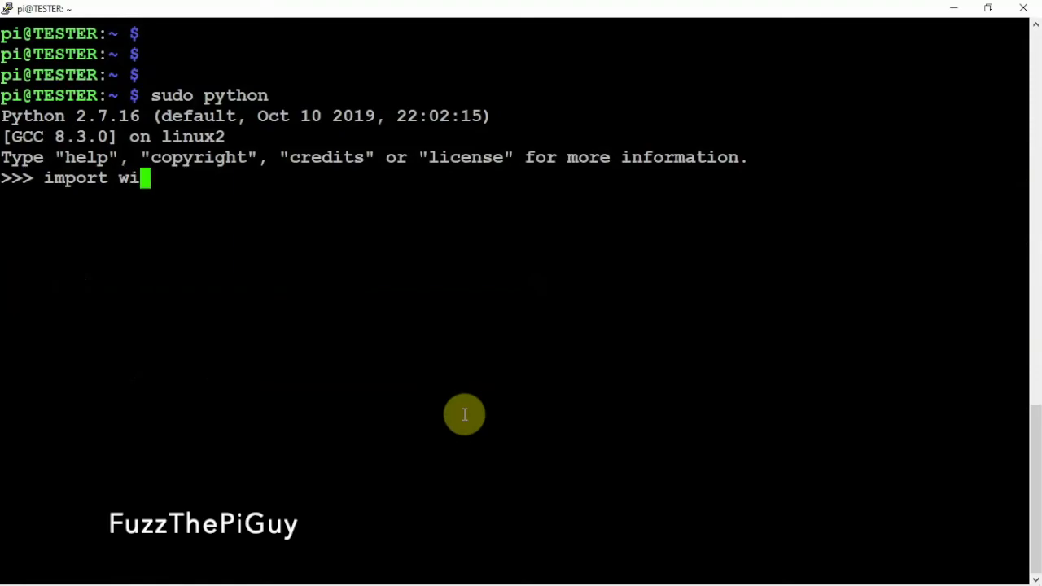
{"action": "type", "text": "ringpi2"}
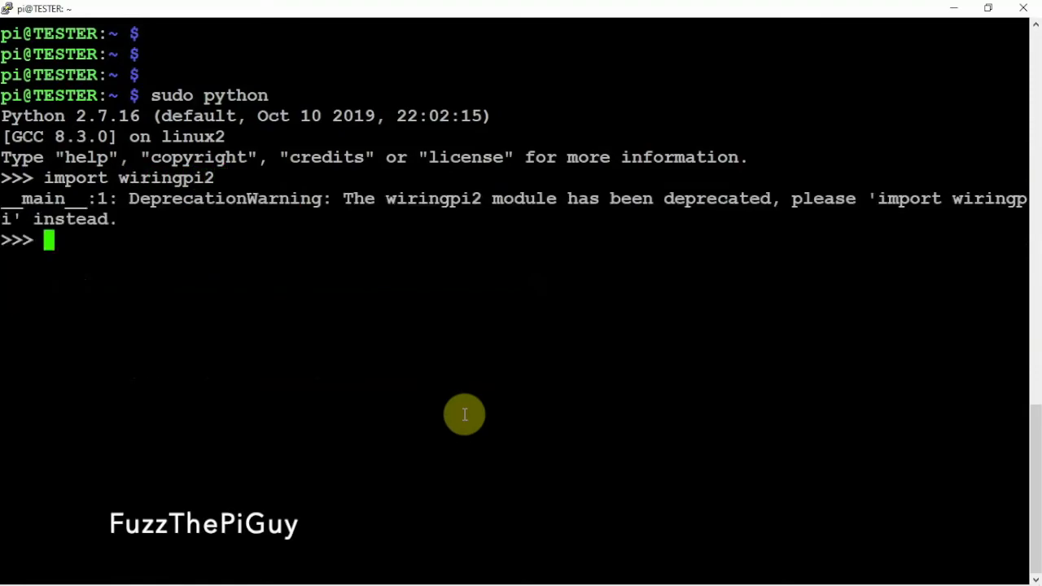
Query wiringpi2.piBoardRev(), which returns board revision 2
{"action": "type", "text": "wirin"}
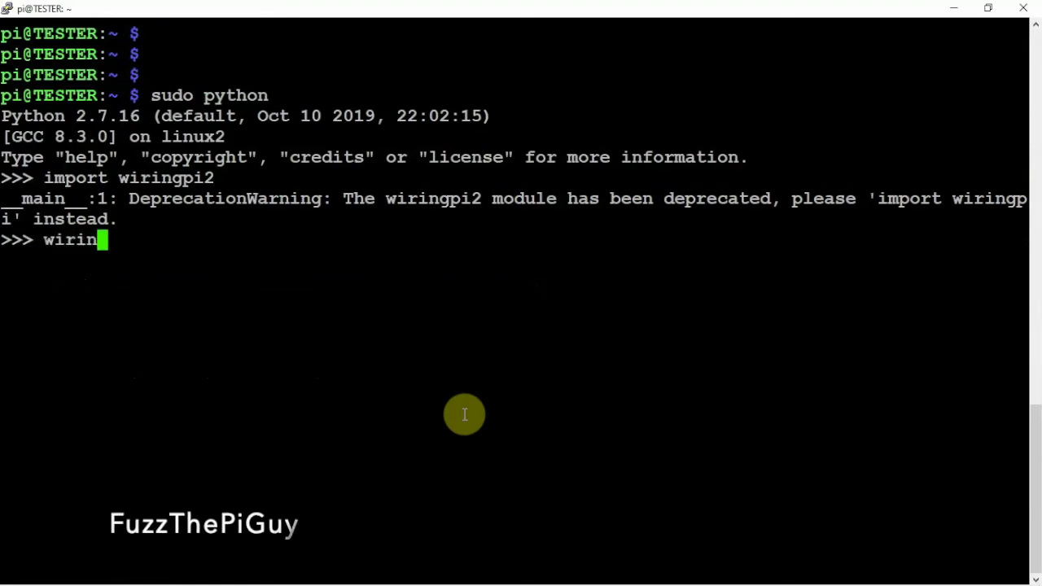
{"action": "type", "text": "gpi"}
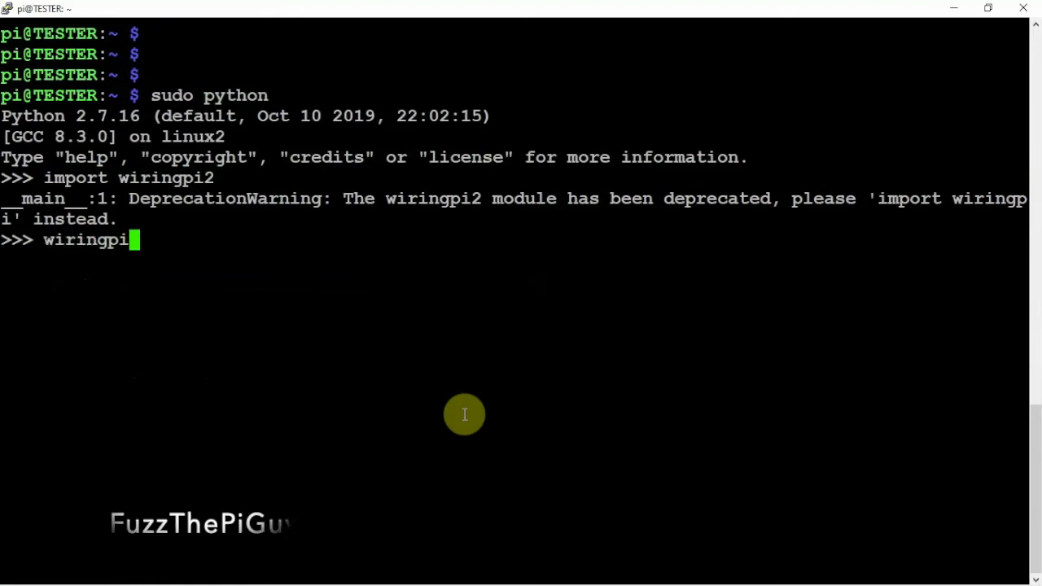
{"action": "type", "text": "2."}
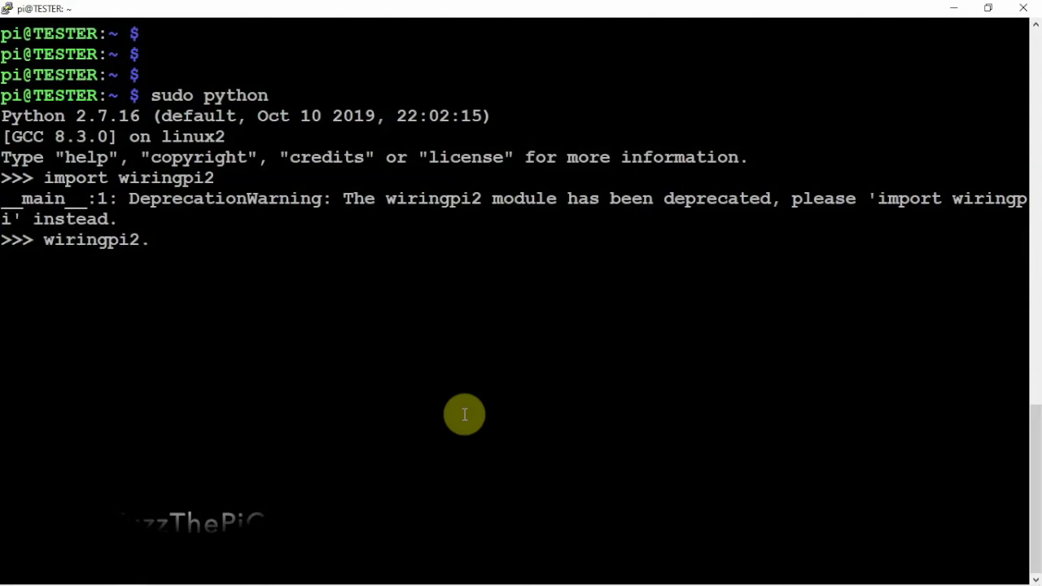
{"action": "type", "text": "piB"}
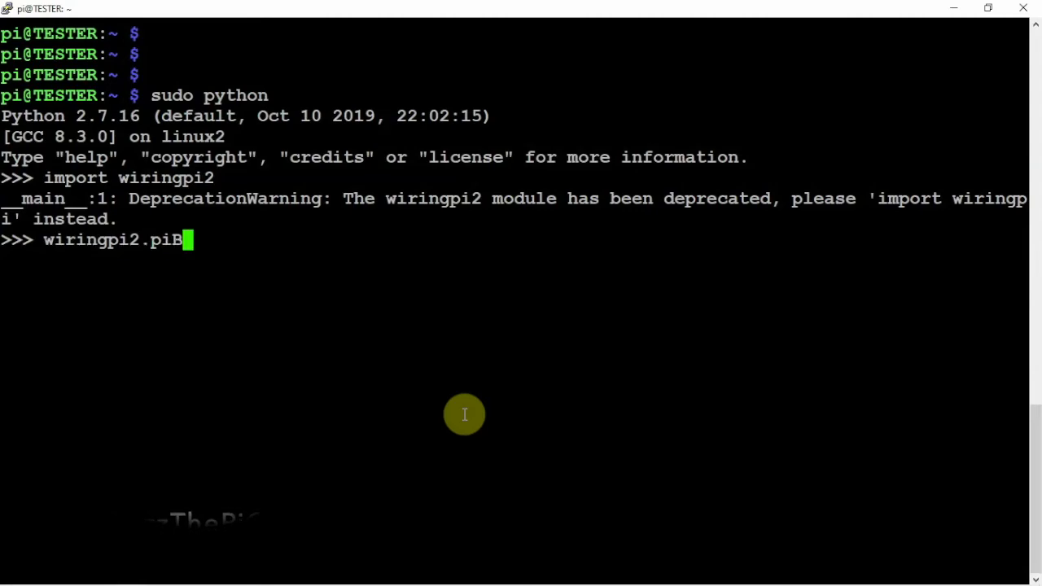
{"action": "type", "text": "oard"}
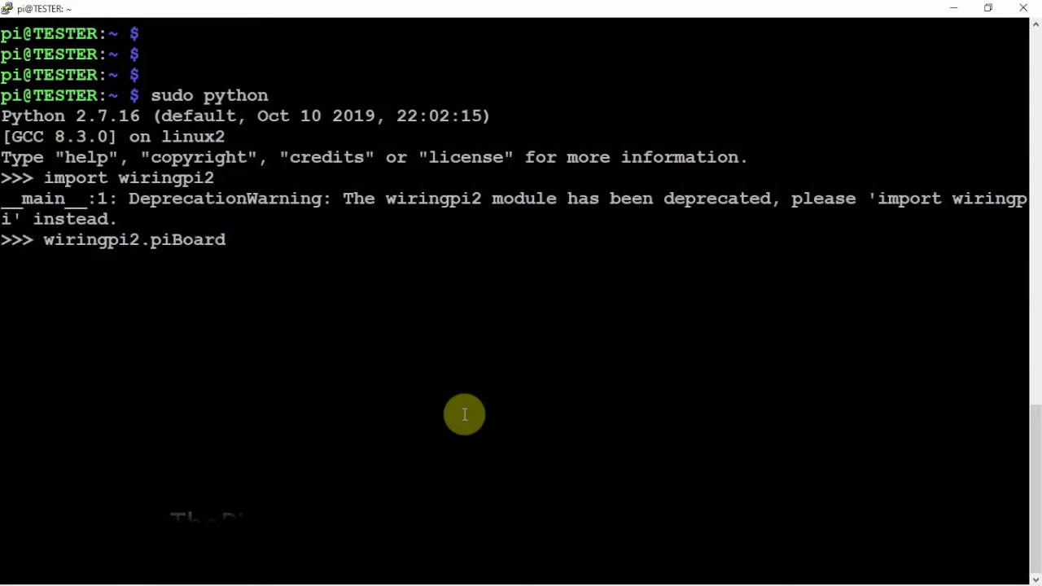
{"action": "type", "text": "Rev"}
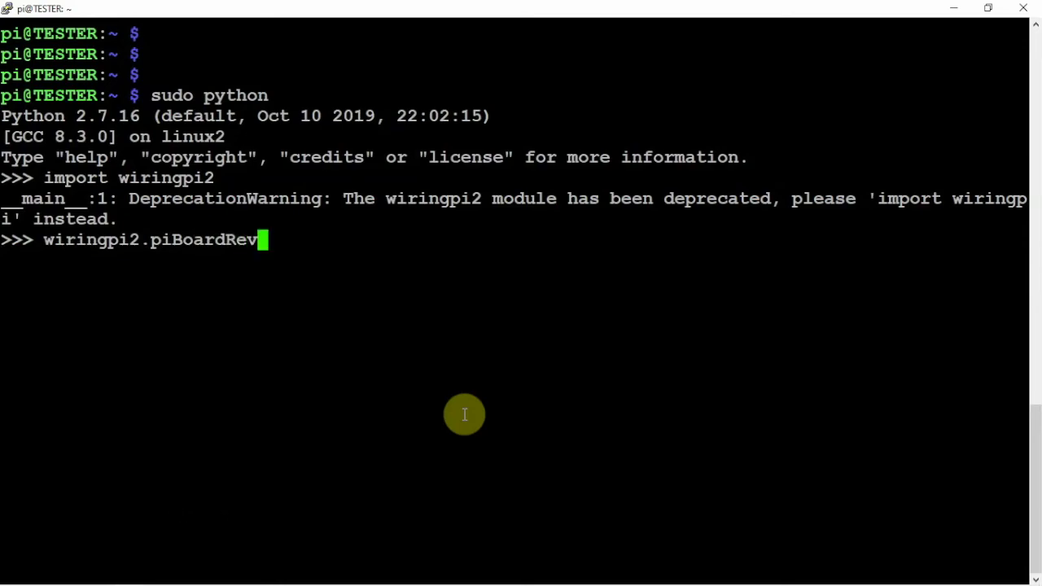
{"action": "type", "text": "()"}
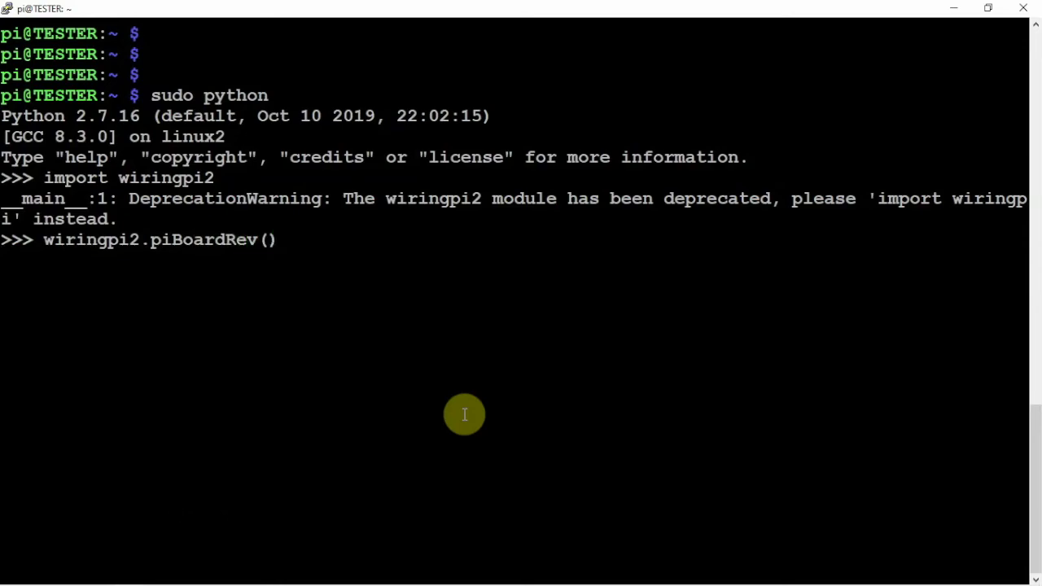
{"action": "key", "text": "Return"}
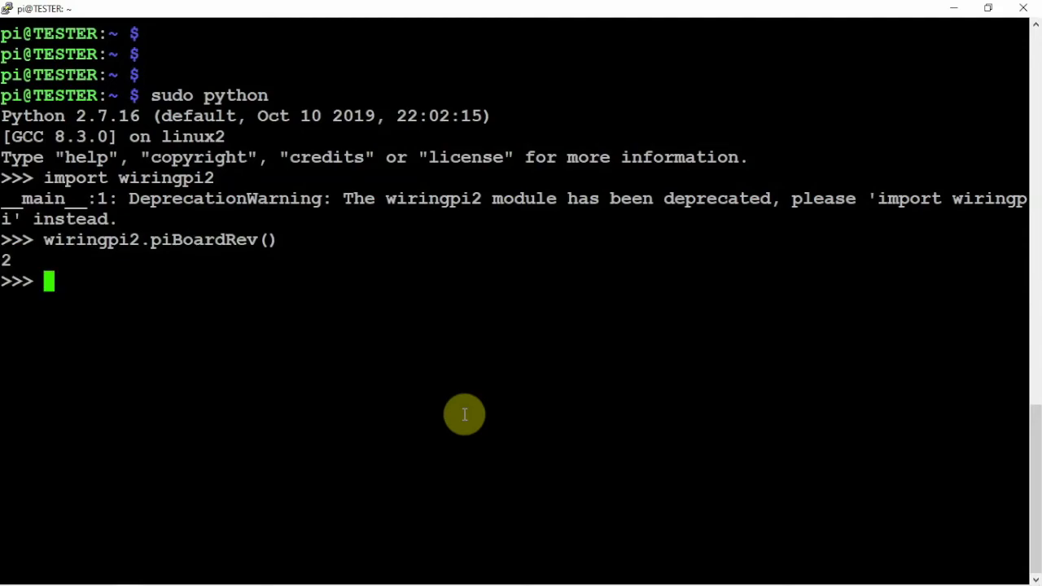
{"action": "mouse_move", "coordinate": [23, 260]}
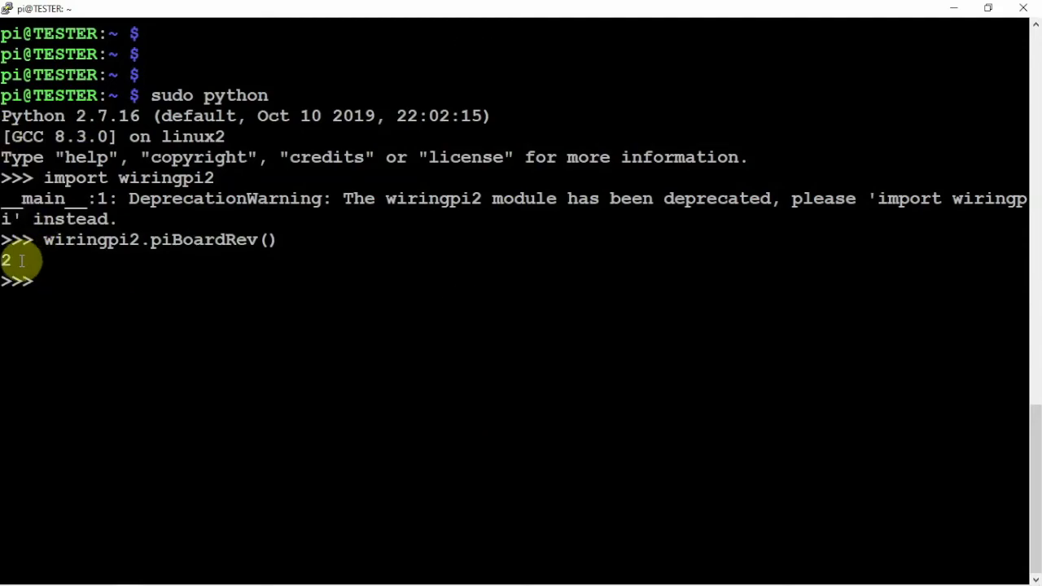
{"action": "mouse_move", "coordinate": [166, 280]}
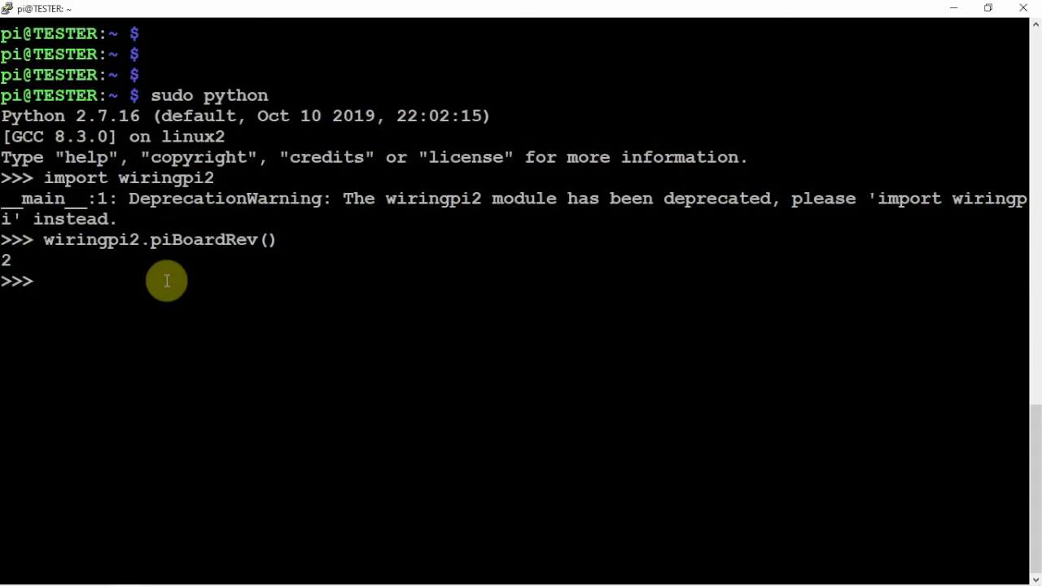